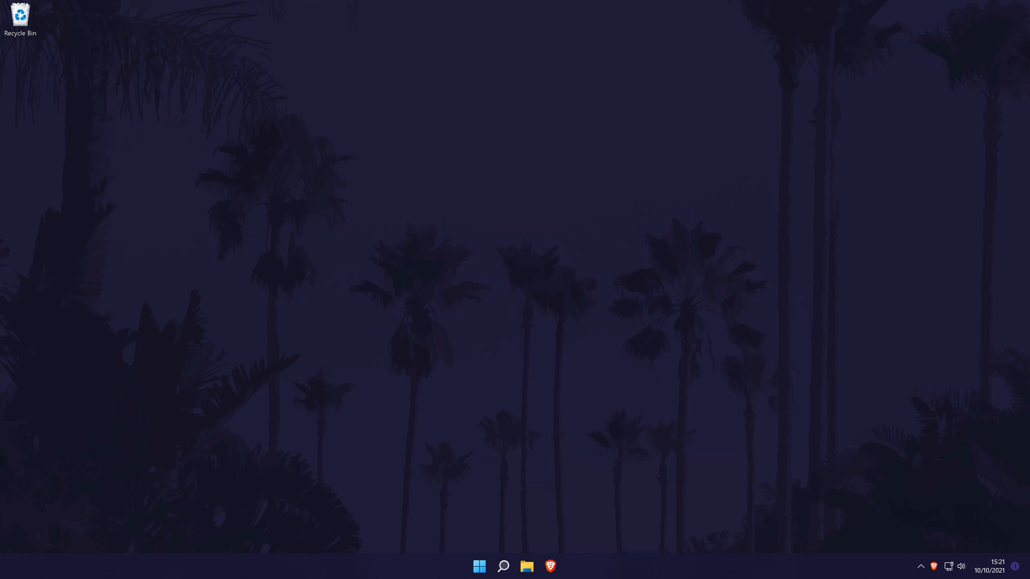
Search Windows for "settings" to find the Settings app
text(settings)
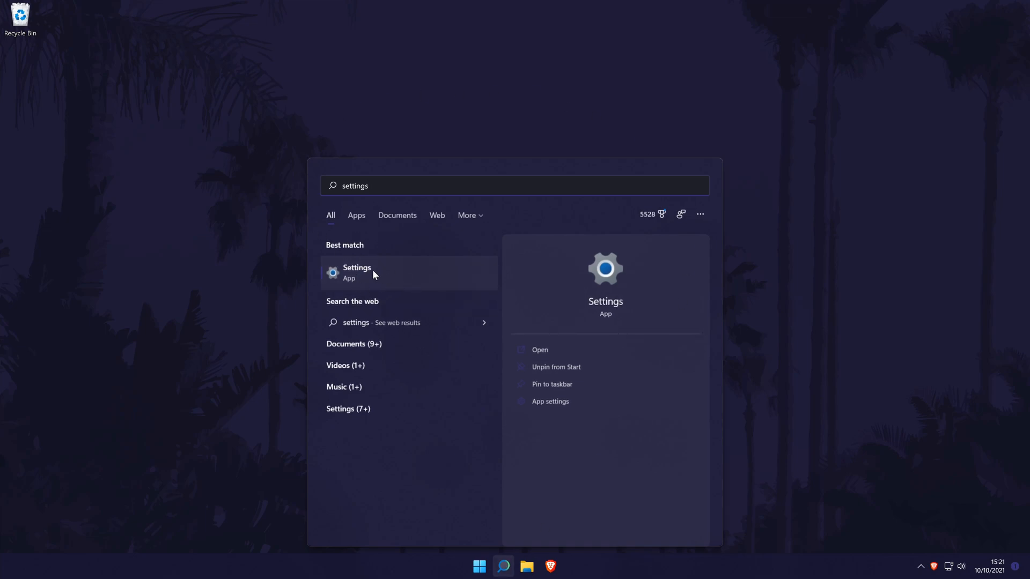
Launch Settings from the search results and scroll the System page down to About
click(356, 272)
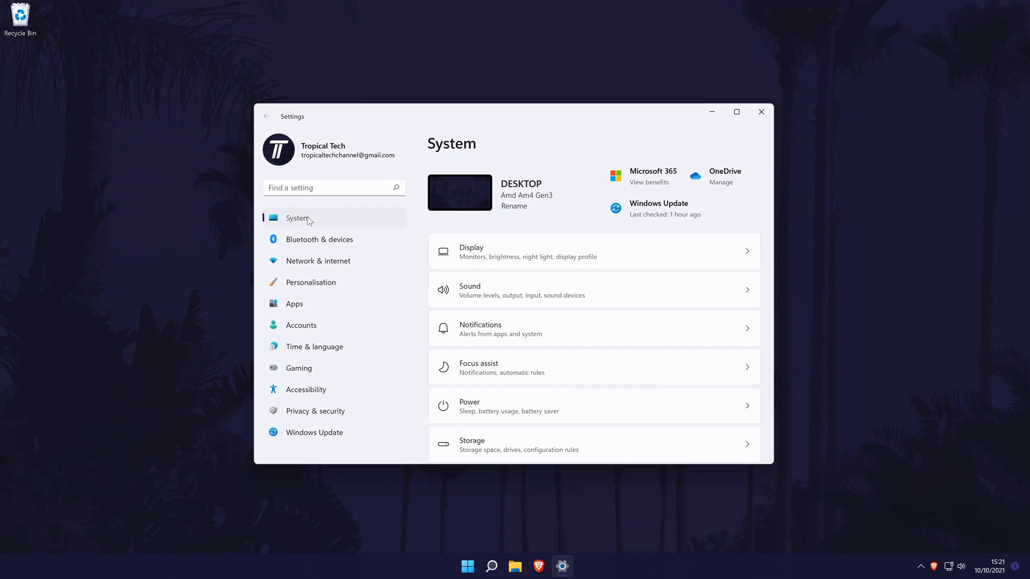
scroll(down, 3)
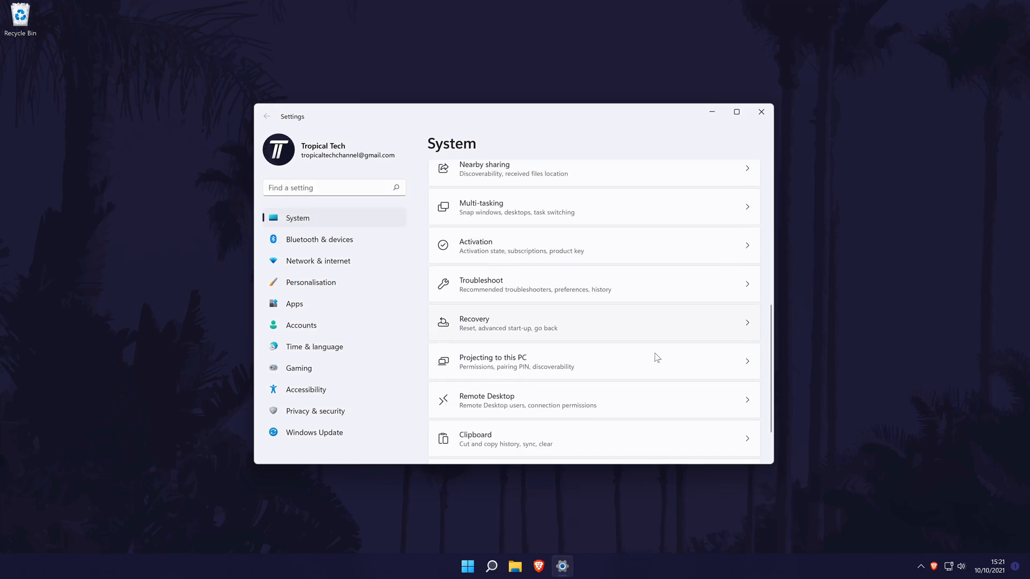
scroll(down, 3)
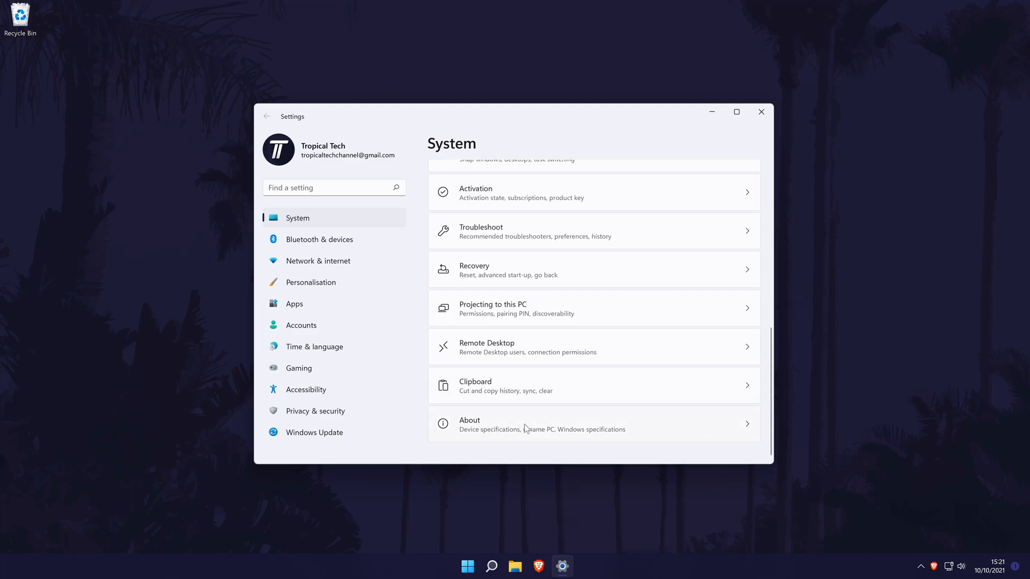
Show the About page's Windows specifications: Windows 11 Home, version 21H2, build 22000.194
click(468, 424)
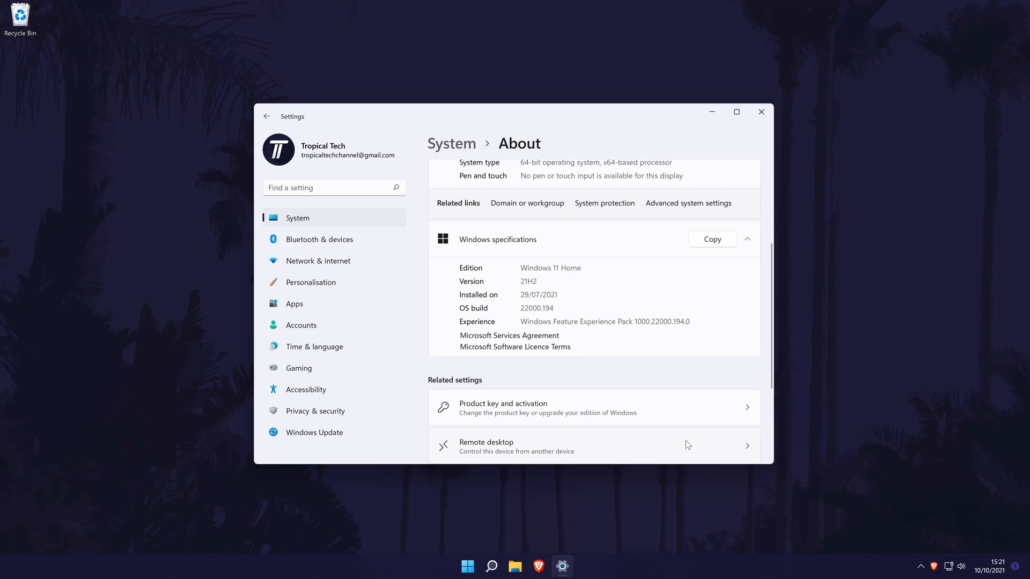
mouse_move(461, 217)
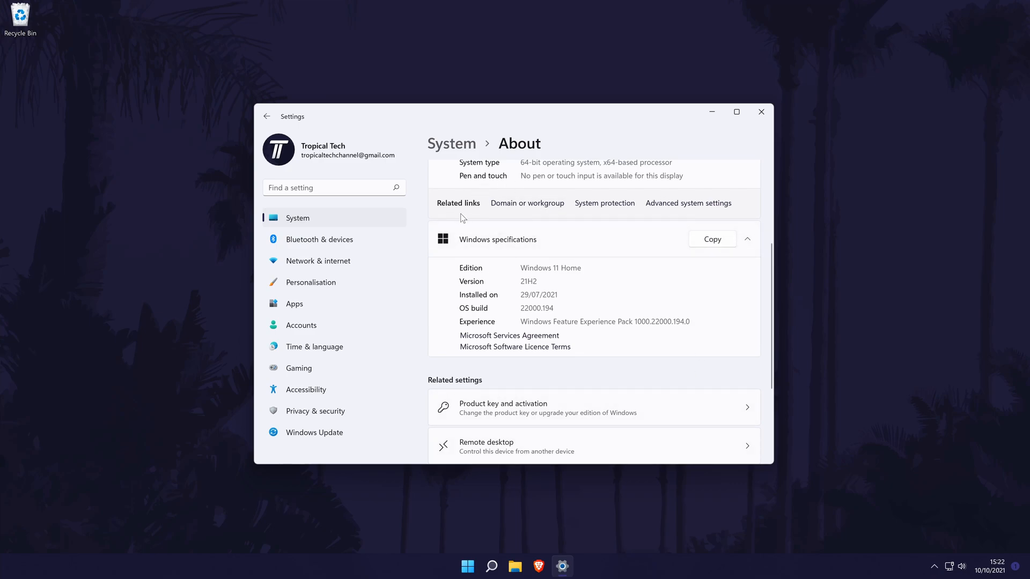
mouse_move(452, 236)
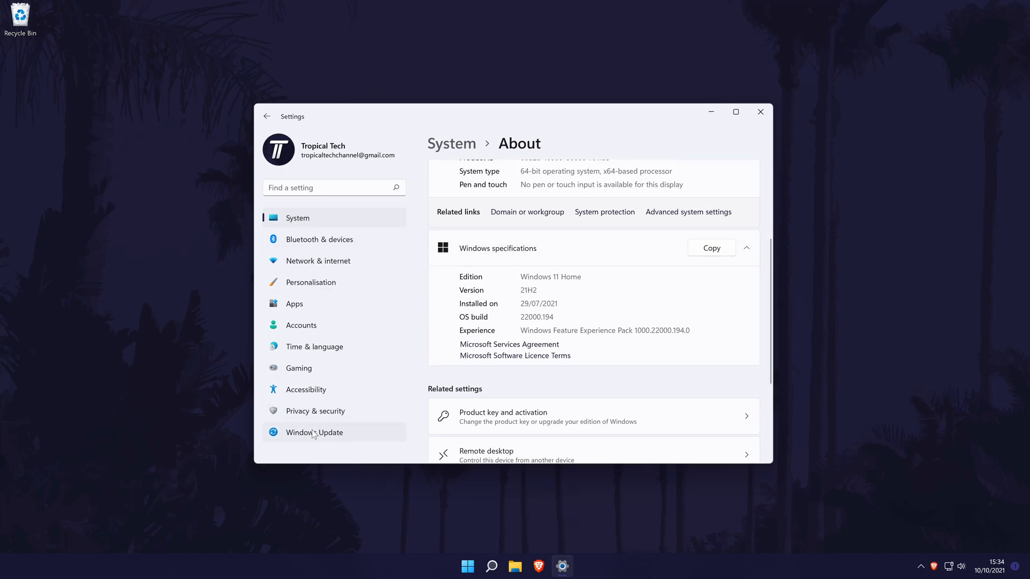
Review Windows Update's Update history of installed feature and quality updates, then close Settings
click(314, 432)
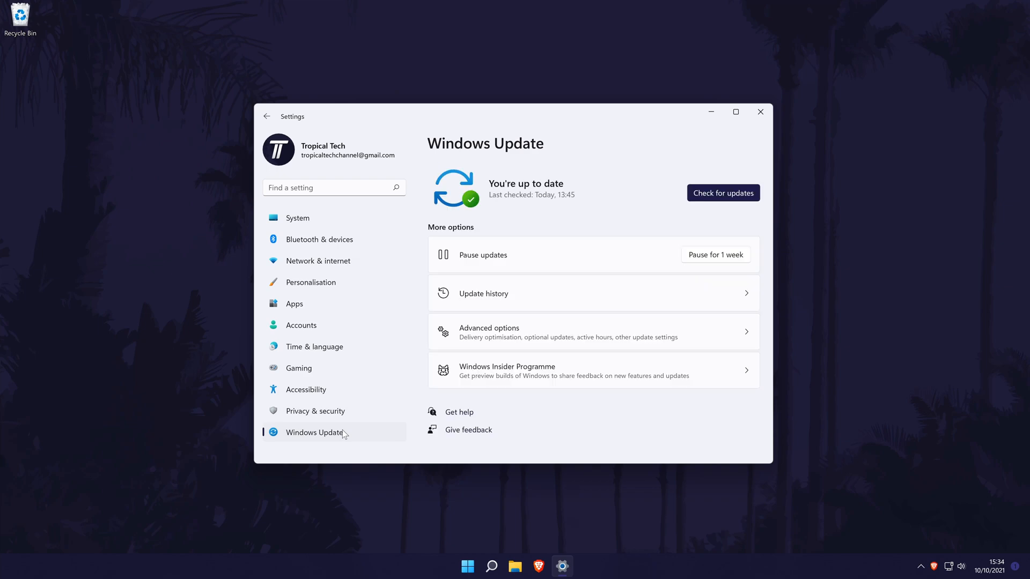
mouse_move(627, 289)
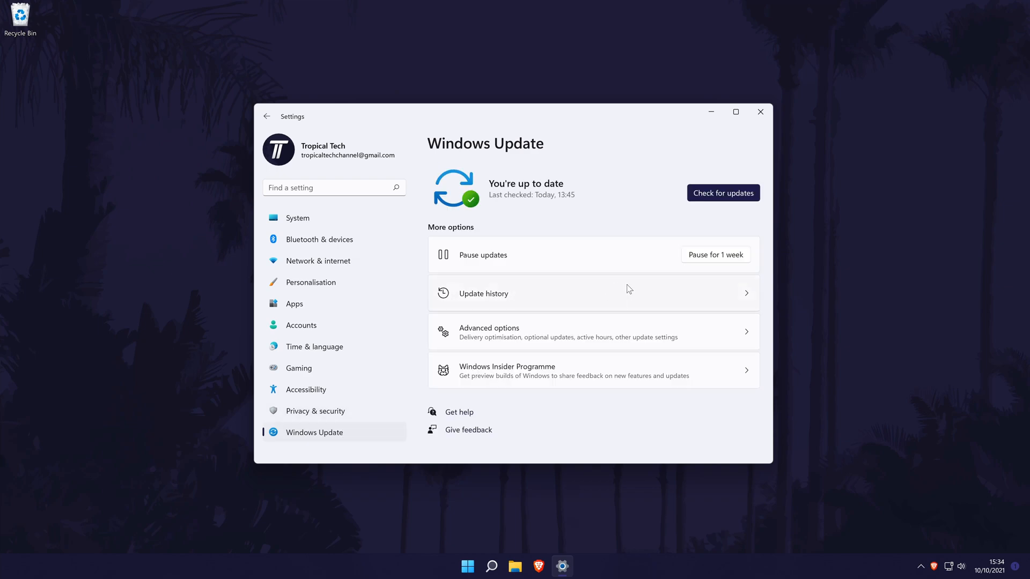
click(483, 293)
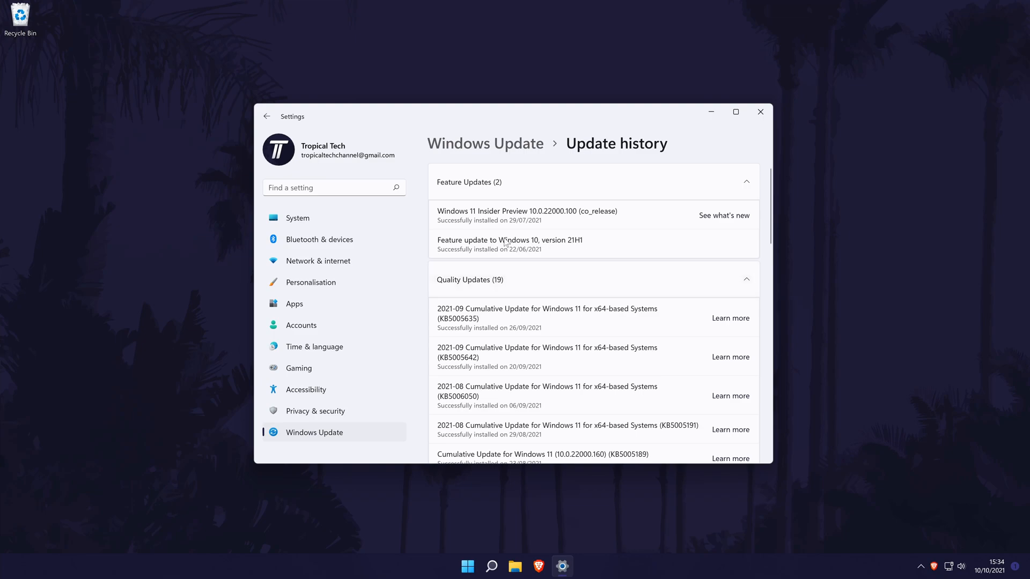
click(759, 111)
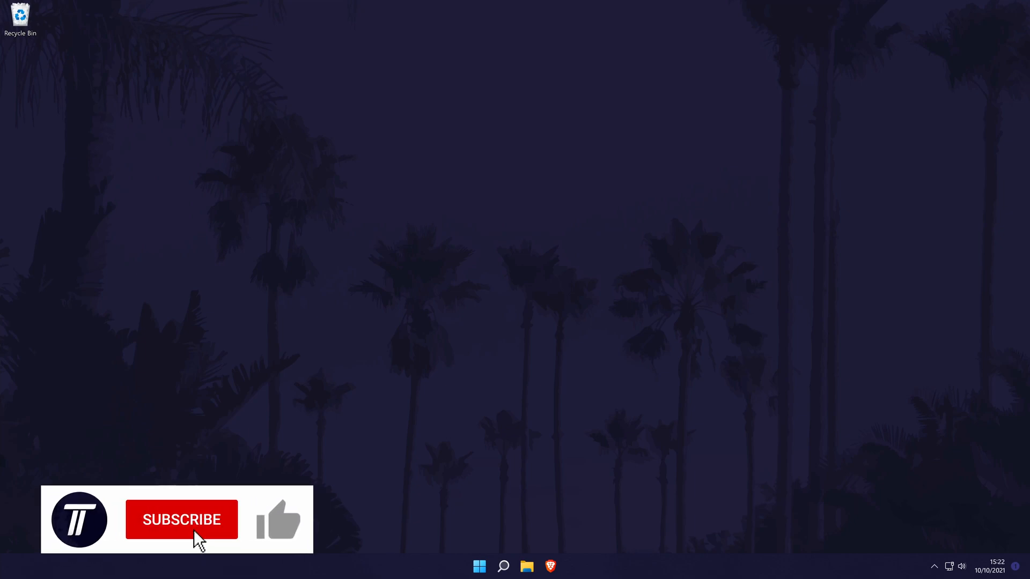
click(181, 519)
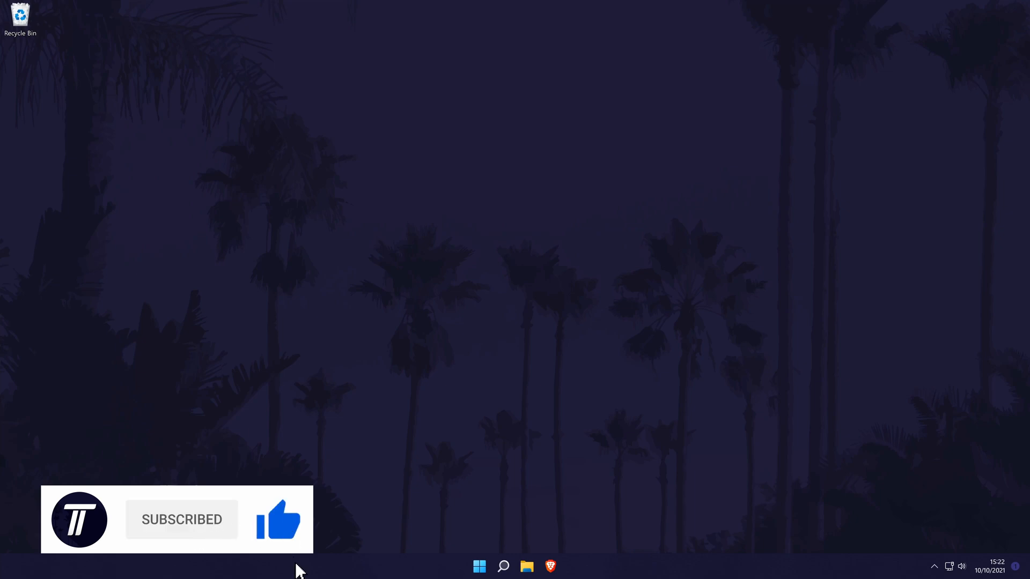